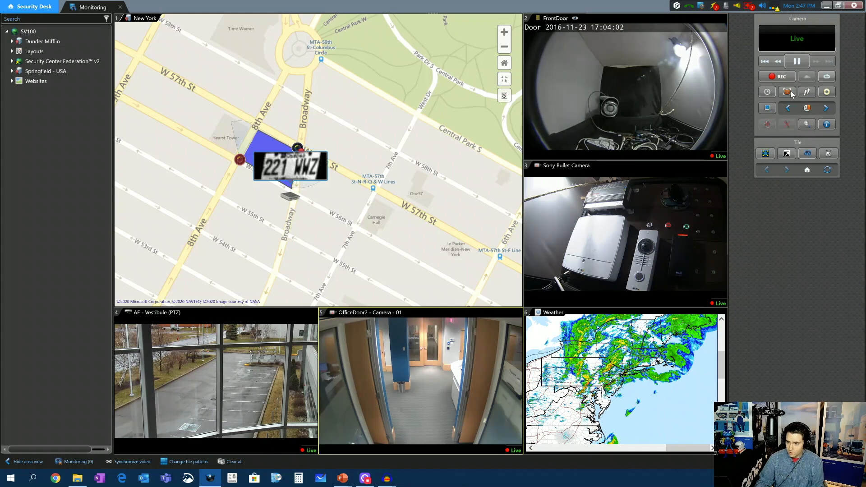
mouse_move(787, 91)
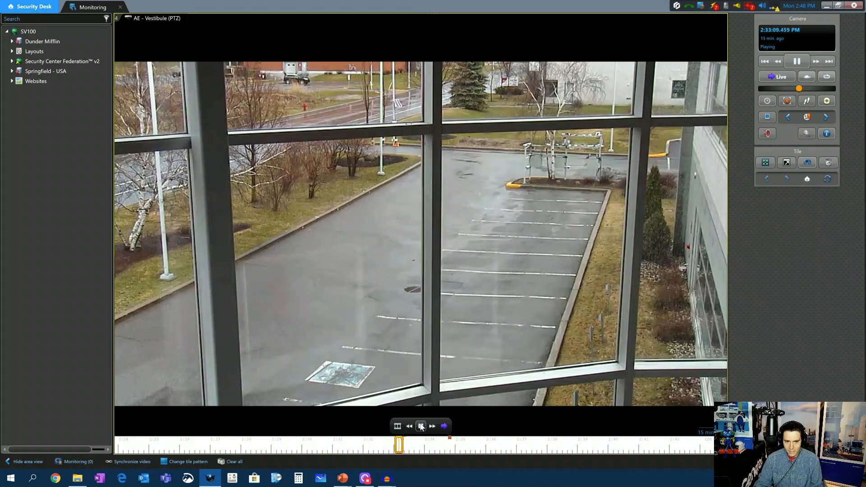
Pause vestibule playback and jump back through the 8 AM archive row to about 8:01 AM.
left_click(421, 426)
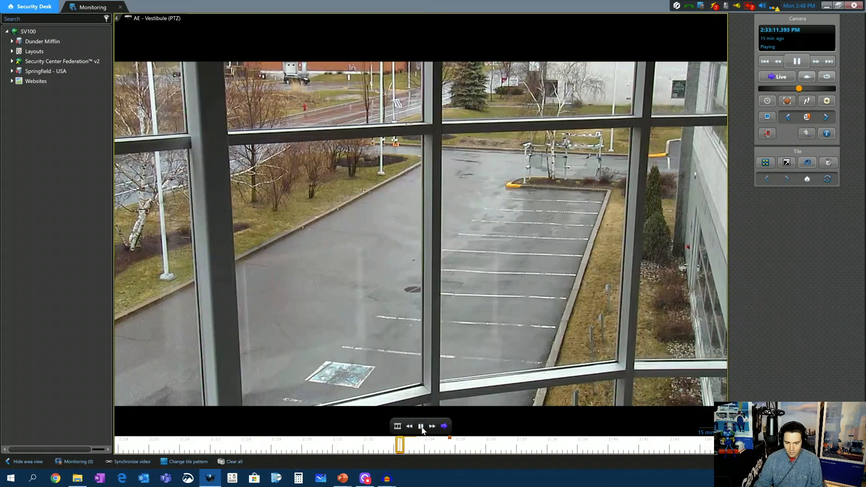
left_click(797, 61)
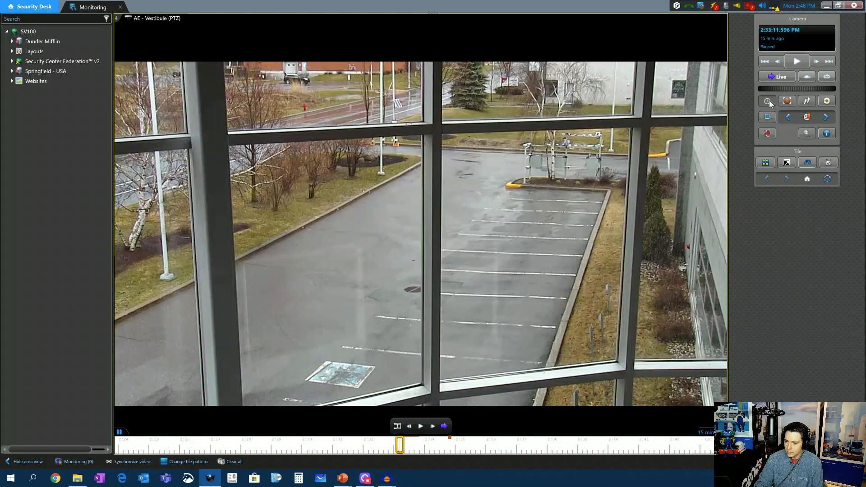
left_click(768, 101)
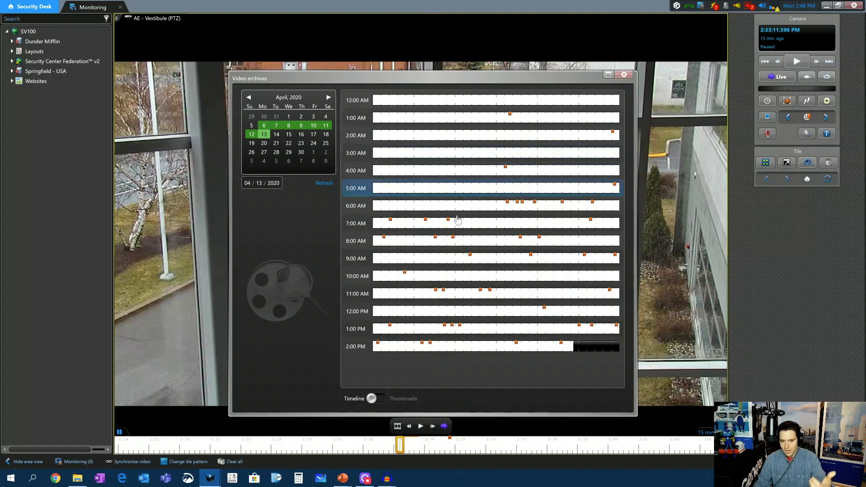
left_click(623, 74)
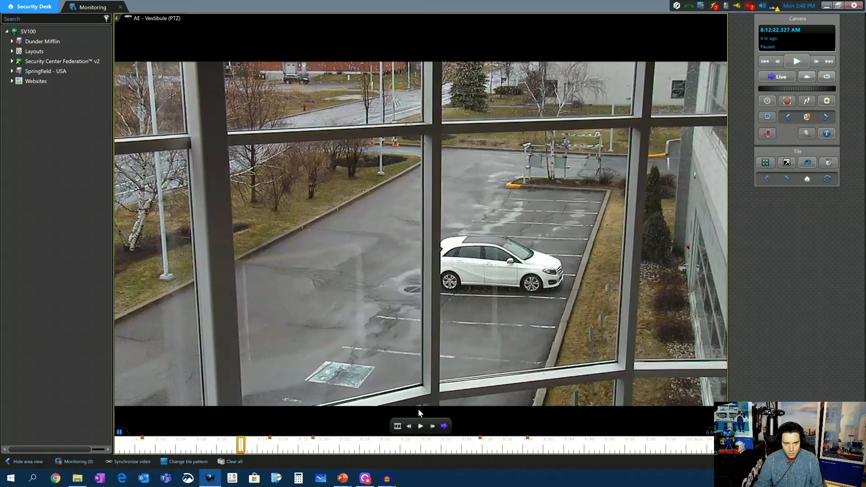
mouse_move(200, 443)
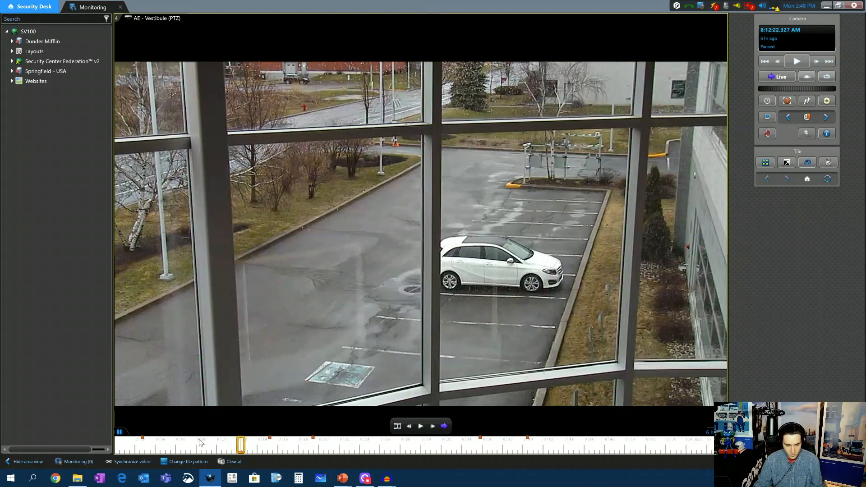
left_click_drag(240, 443, 414, 443)
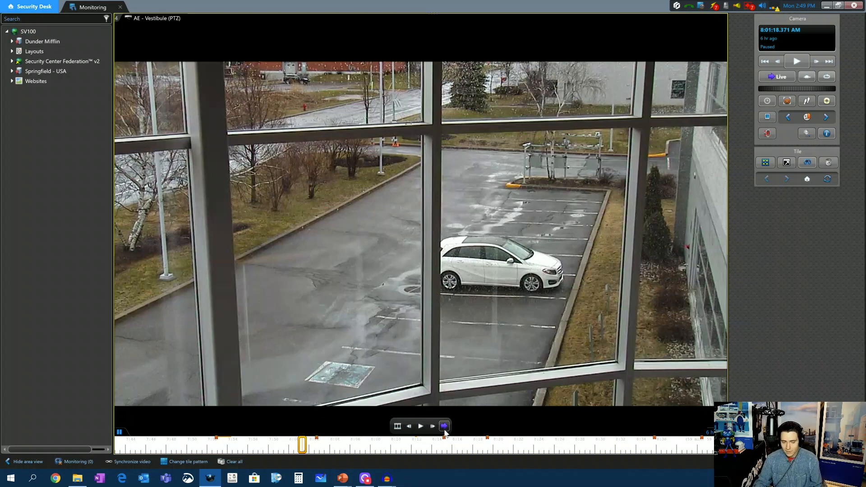
Return the vestibule camera to live and mark a quick-search region near the distant building.
left_click(776, 76)
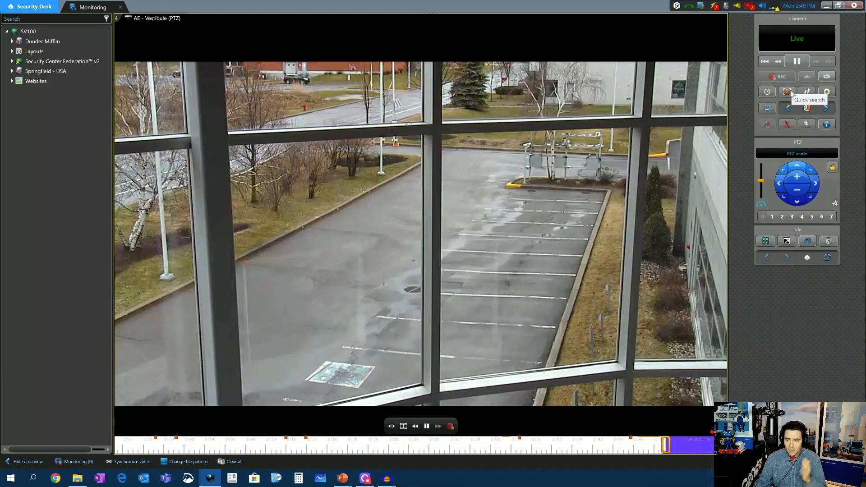
left_click(787, 91)
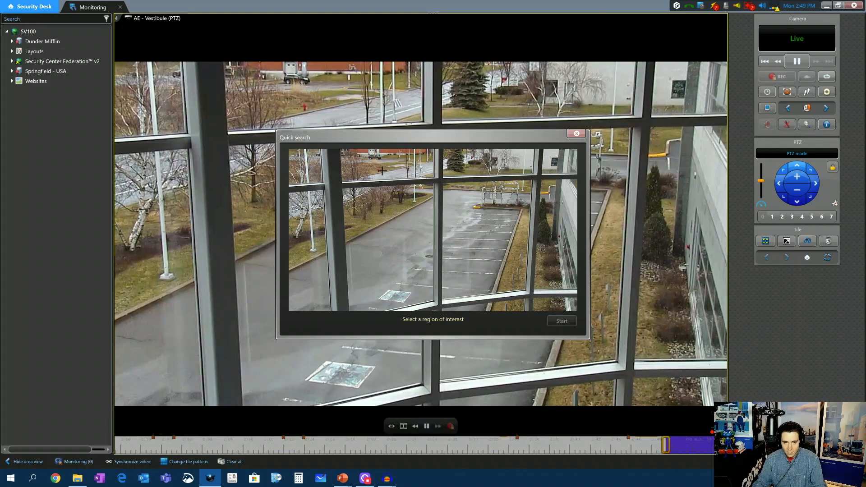
left_click_drag(340, 149, 395, 166)
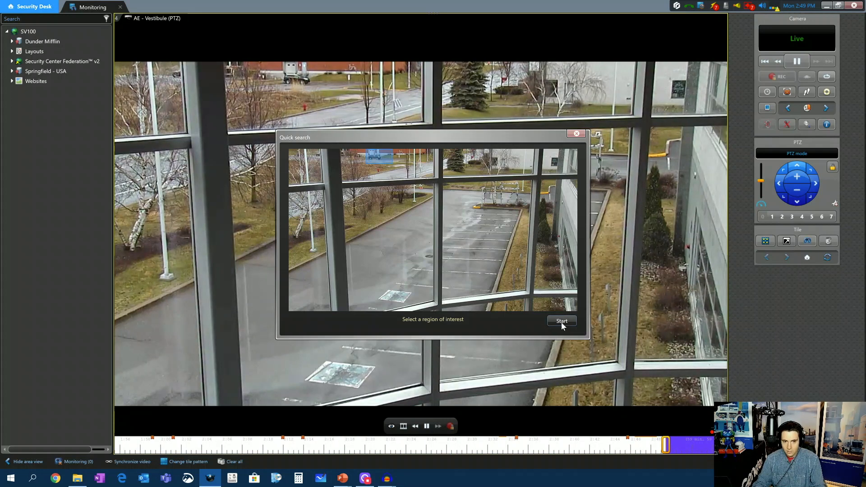
Search the region over 12 hours, drill into 7:37 and 7:53 AM, and play from 7:53 AM.
left_click(561, 321)
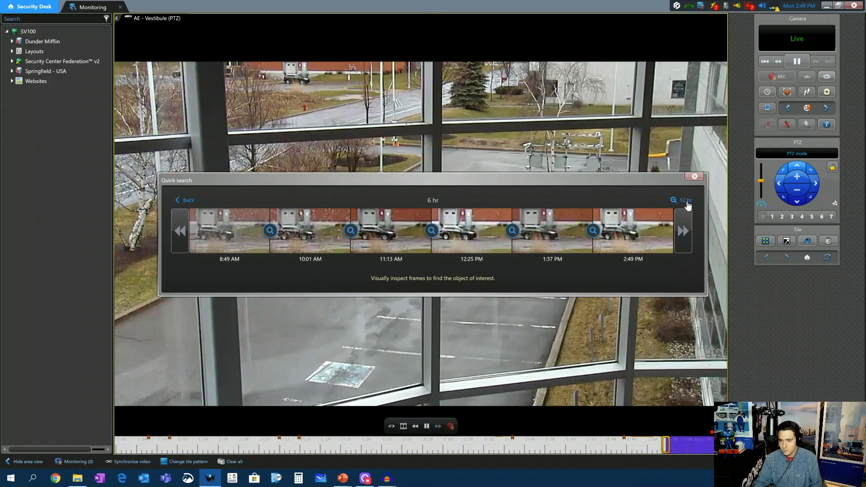
left_click(685, 200)
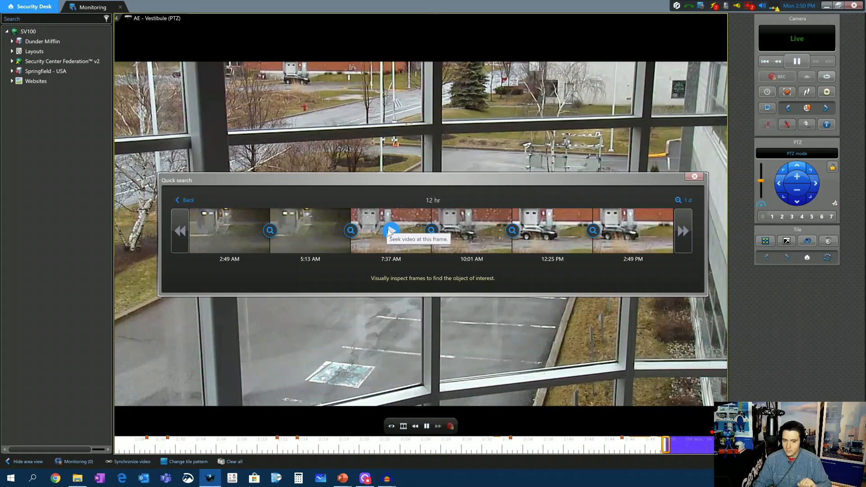
mouse_move(432, 230)
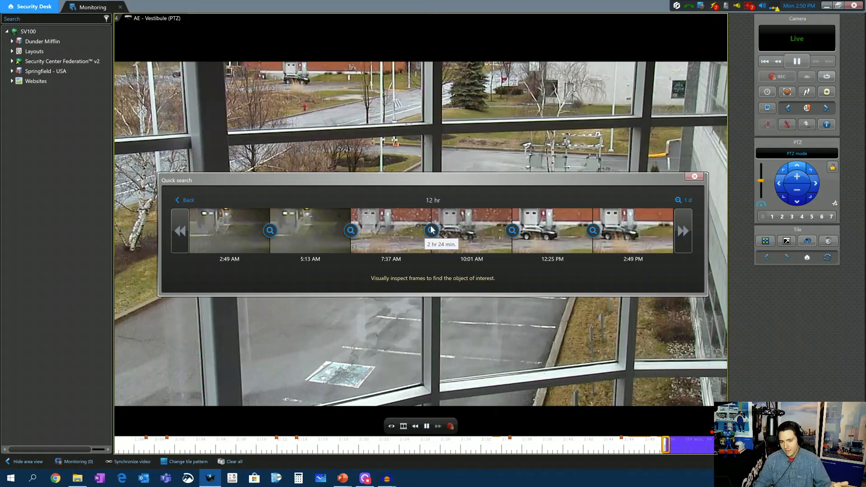
left_click(430, 231)
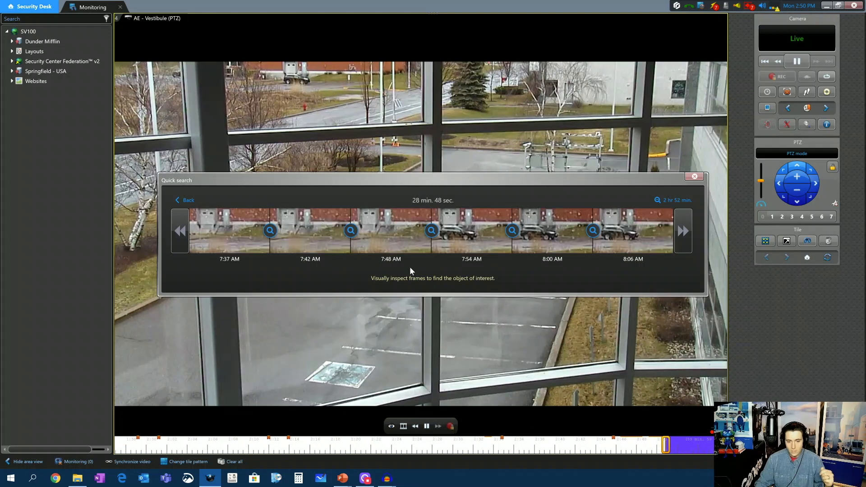
mouse_move(454, 235)
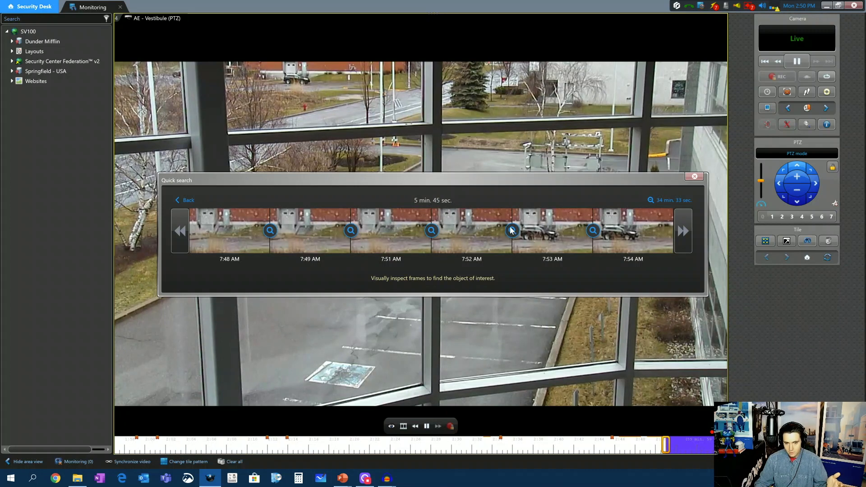
left_click(511, 231)
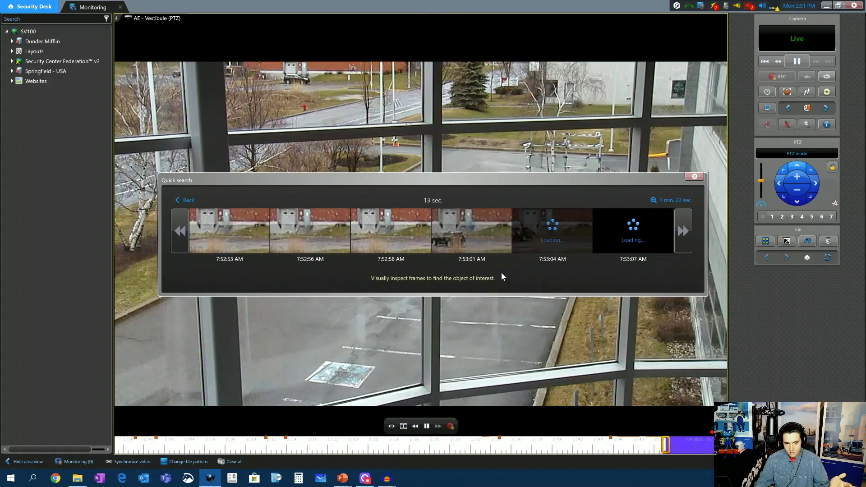
mouse_move(471, 231)
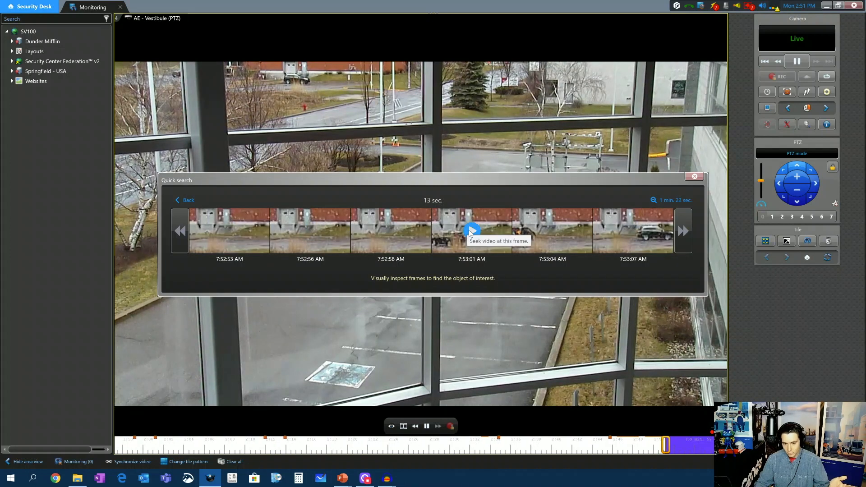
left_click(471, 231)
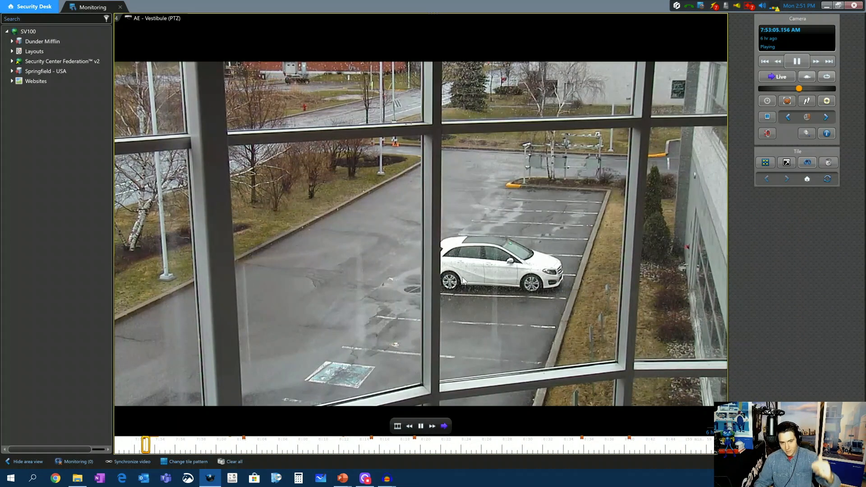
Set a loop range around the car's arrival at 7:53 AM and pause playback.
left_click(420, 426)
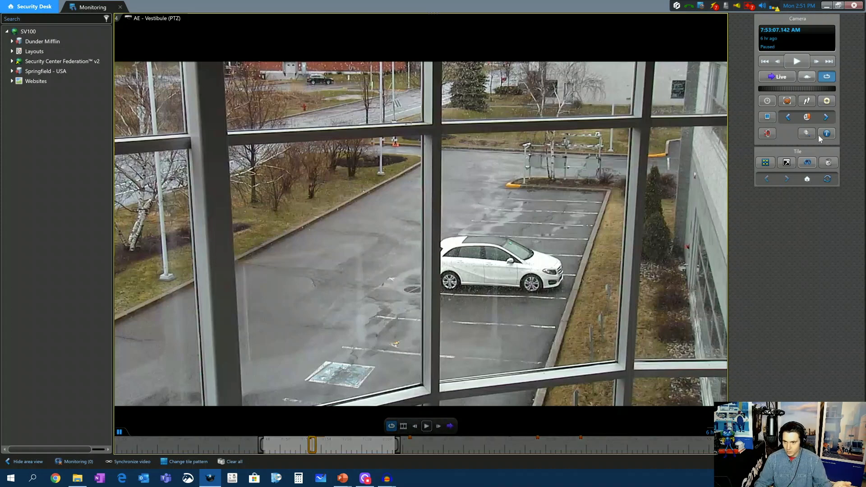
left_click(827, 133)
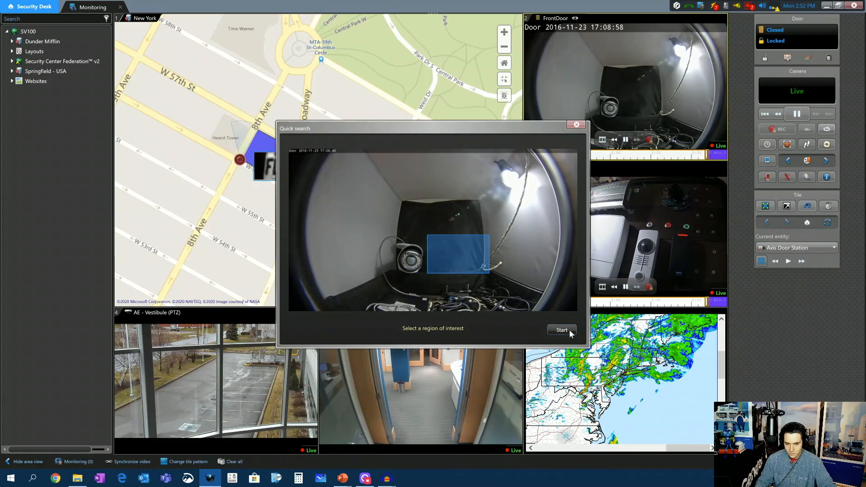
Search the door-camera region, zoom through 1:40, 2:08 and 2:11 PM, and play 2:14 PM.
left_click(562, 330)
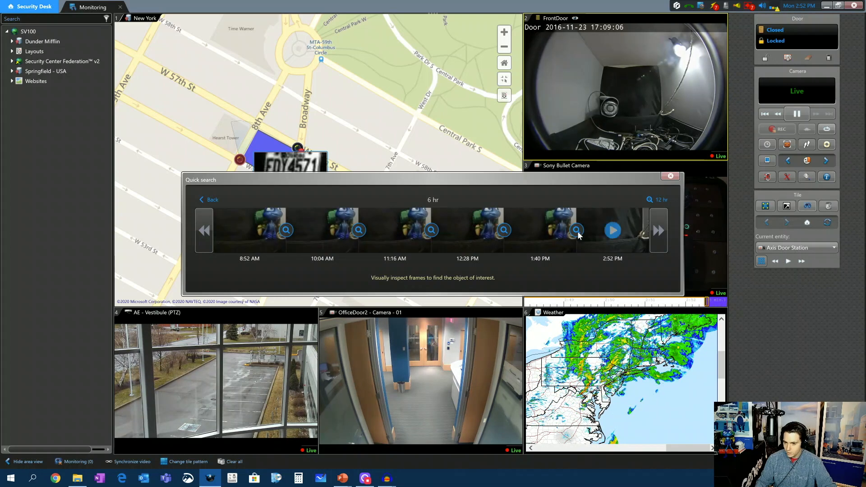
left_click(576, 230)
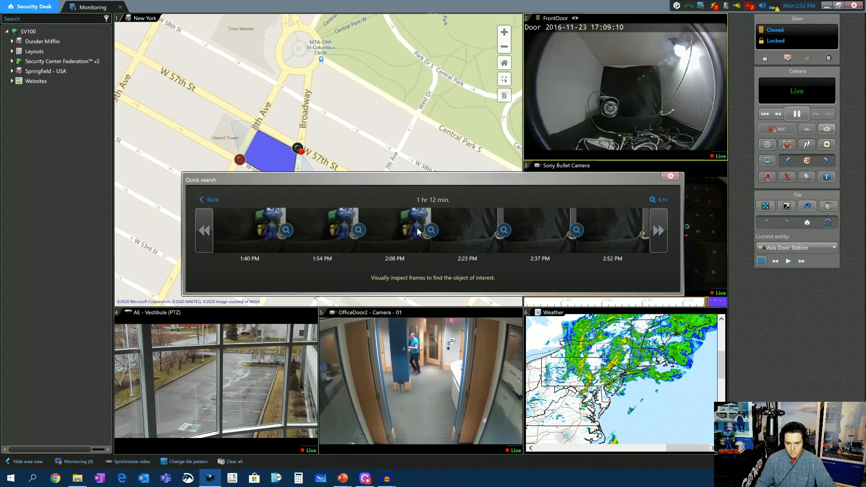
left_click(430, 229)
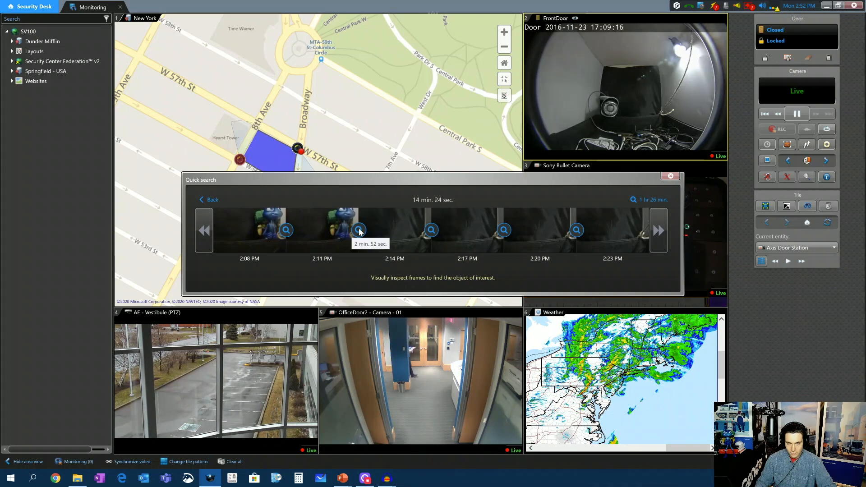
left_click(358, 230)
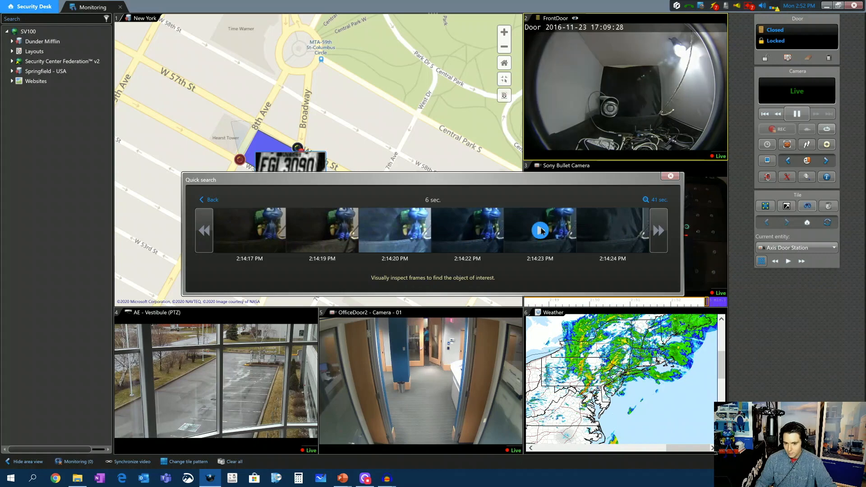
left_click(670, 175)
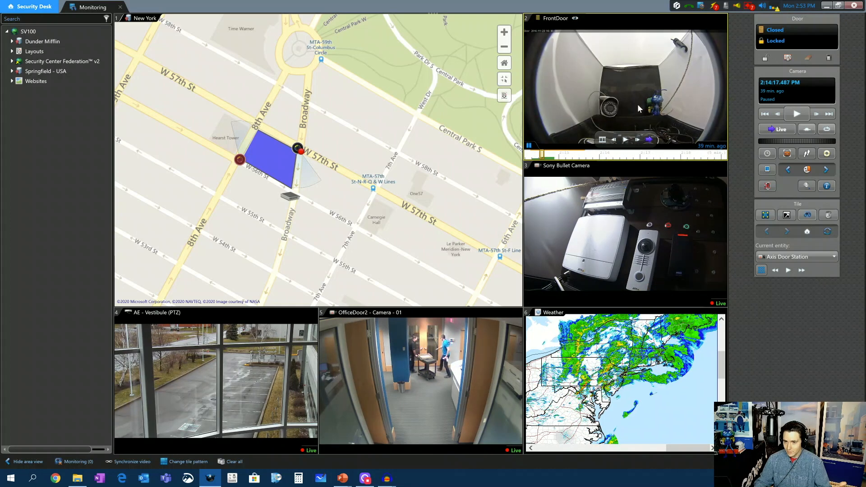
Frame-step the paused FrontDoor recording forward to 2:14:20 PM.
left_click(625, 140)
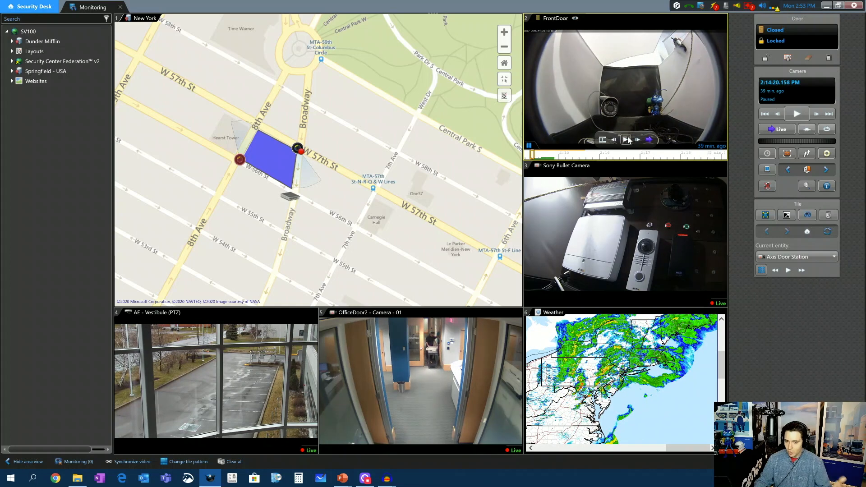
mouse_move(649, 140)
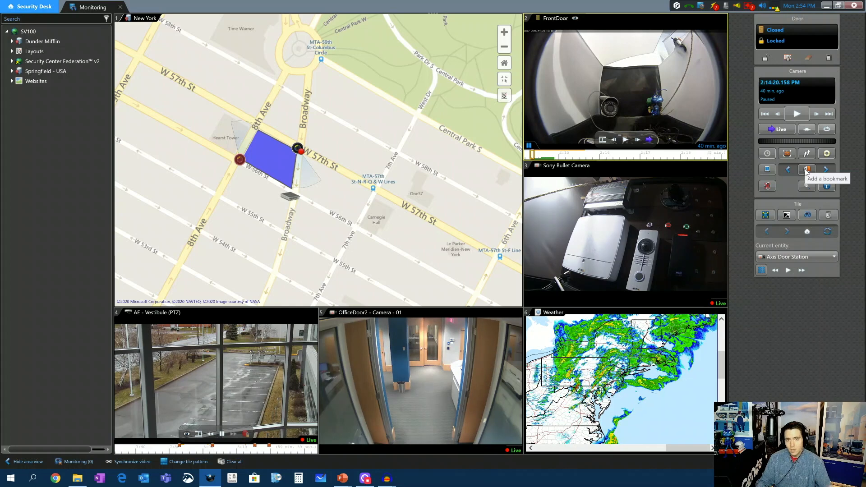
Add a bookmark at 2:14:20 PM reading 'My Ant was abducted!' with video protection ticked.
left_click(807, 170)
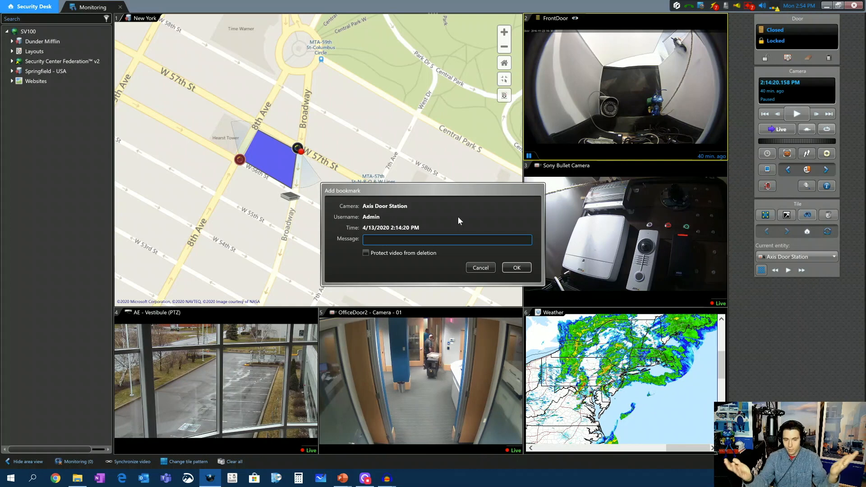
type("Sc")
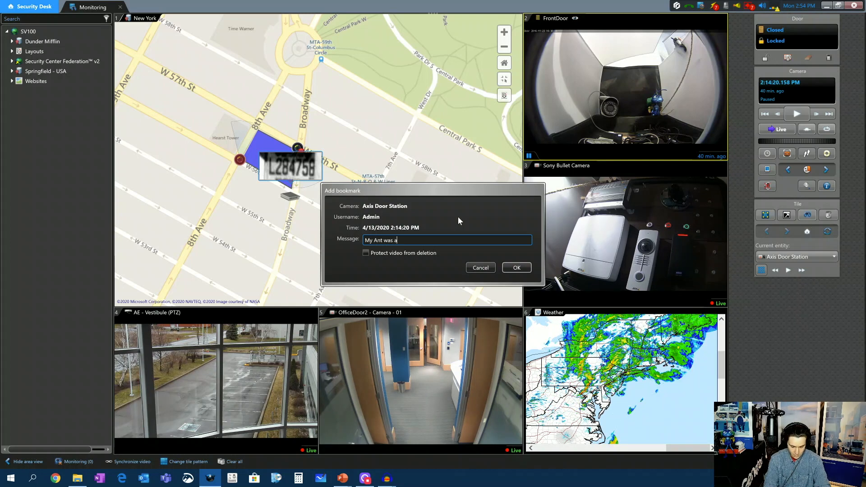
type("bducted!")
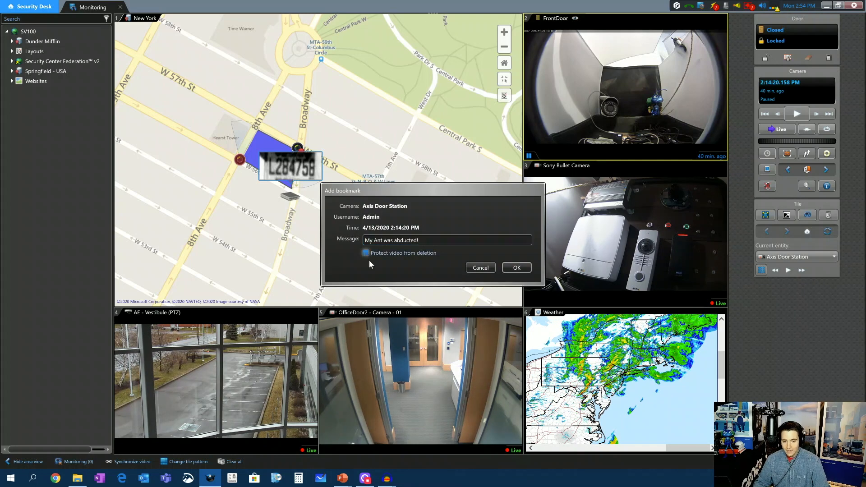
left_click(365, 253)
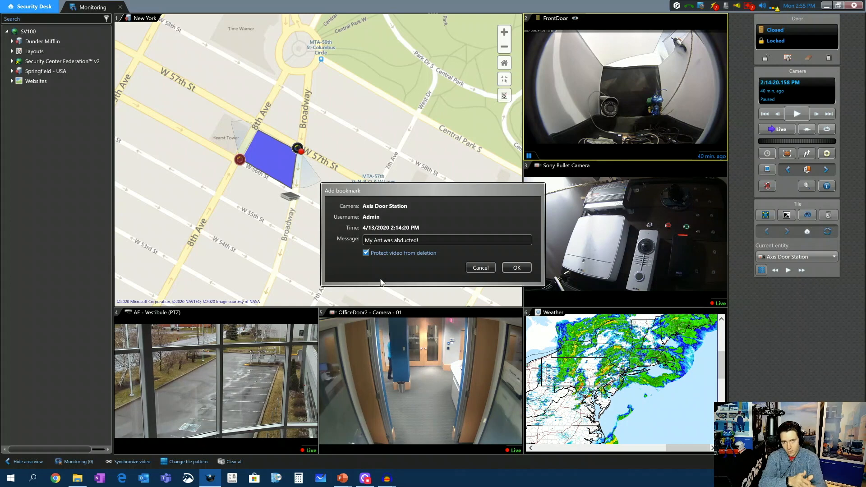
mouse_move(509, 223)
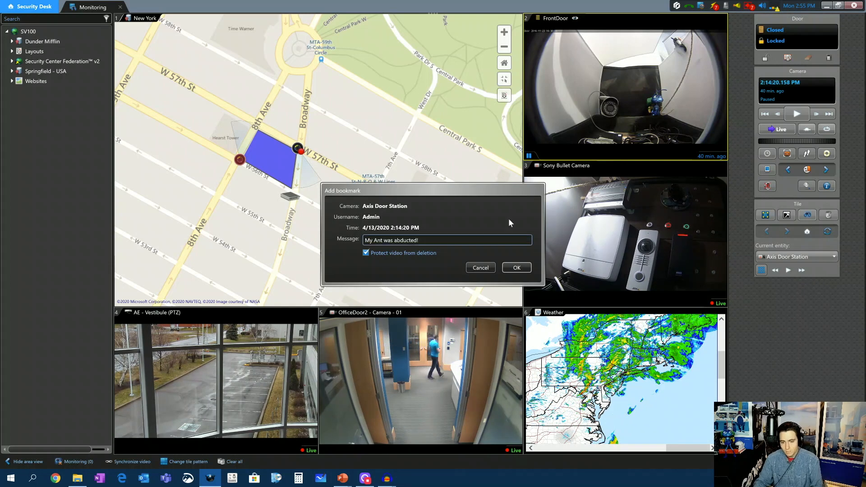
Save the bookmark and protect the 2:13–2:18 PM door footage for 5 days.
left_click(516, 267)
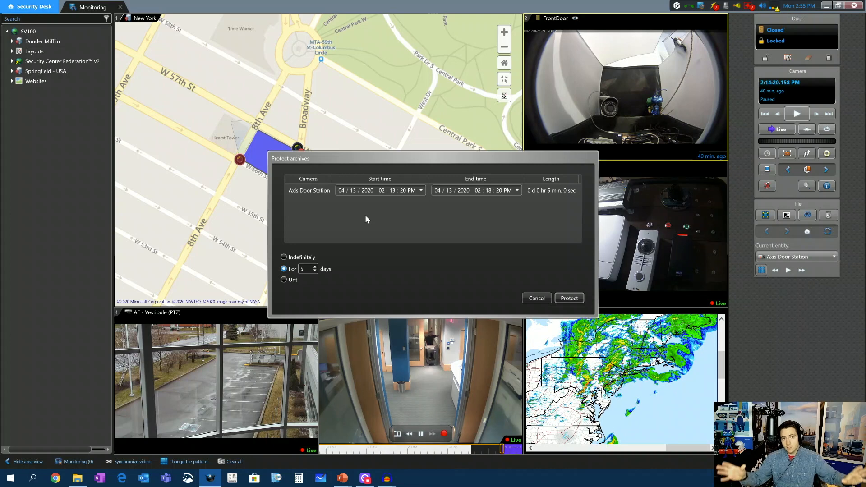
left_click(284, 257)
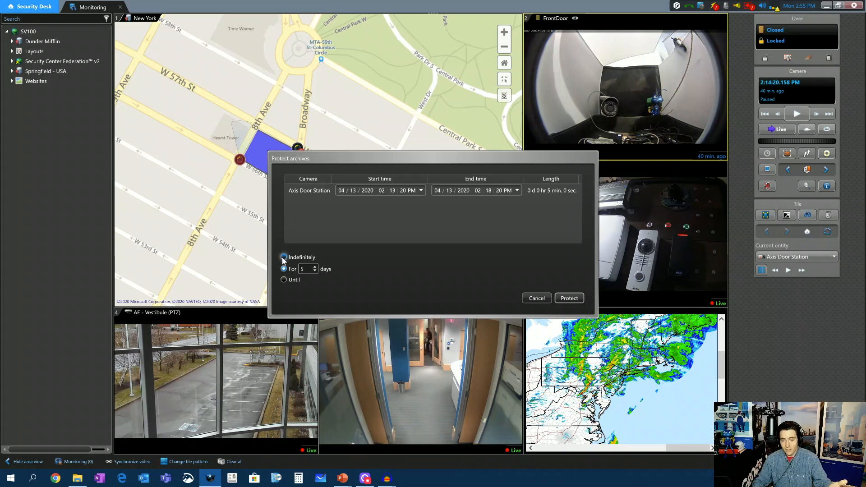
left_click(283, 269)
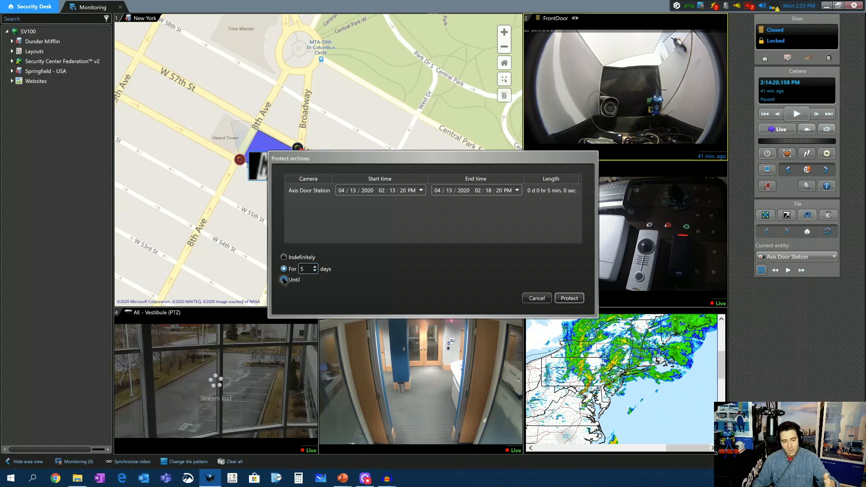
left_click(283, 279)
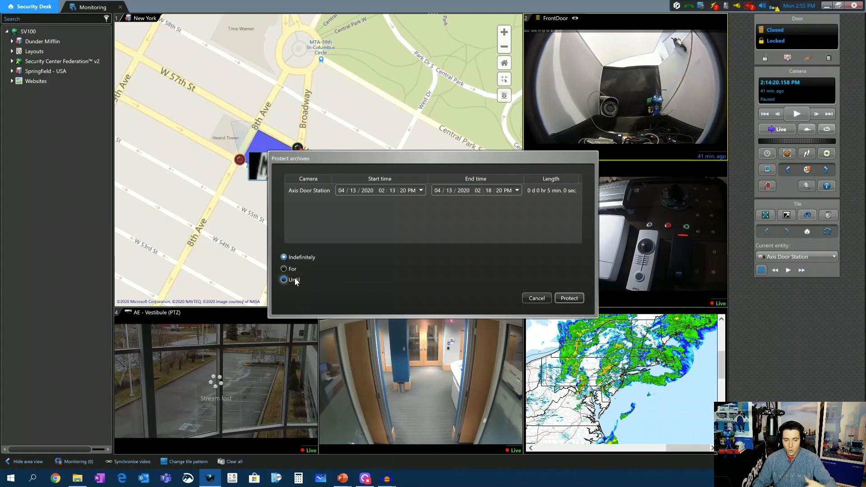
left_click(284, 269)
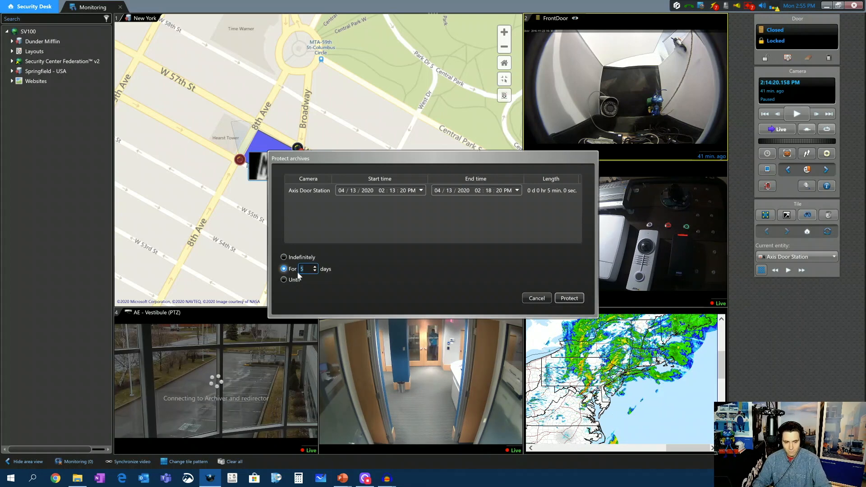
left_click(315, 271)
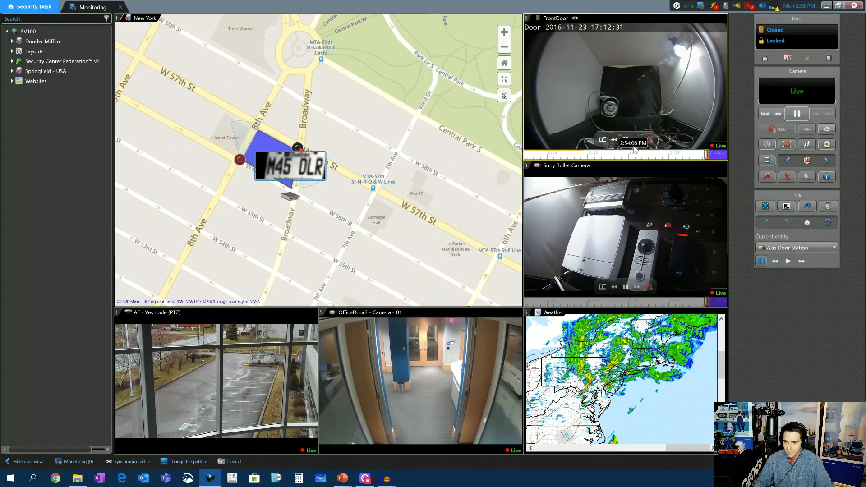
Play the door footage from the 'My Ant was abducted!' bookmark on the 2:00 PM archive row.
left_click(767, 145)
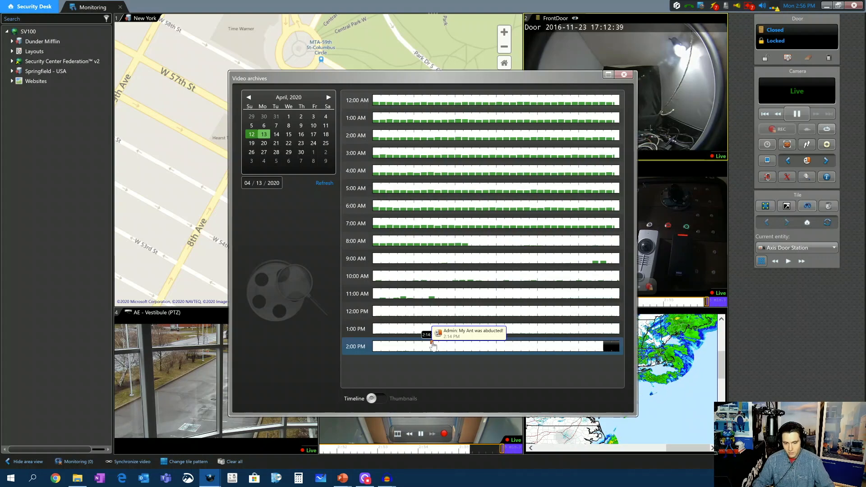
left_click(625, 74)
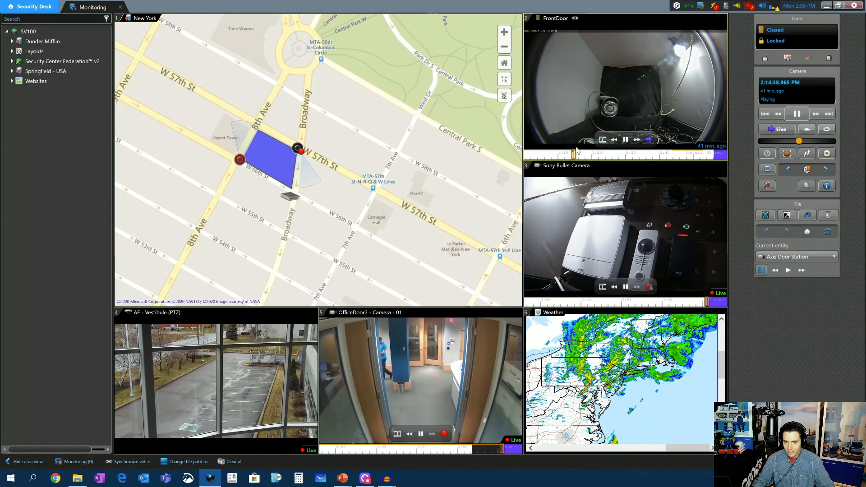